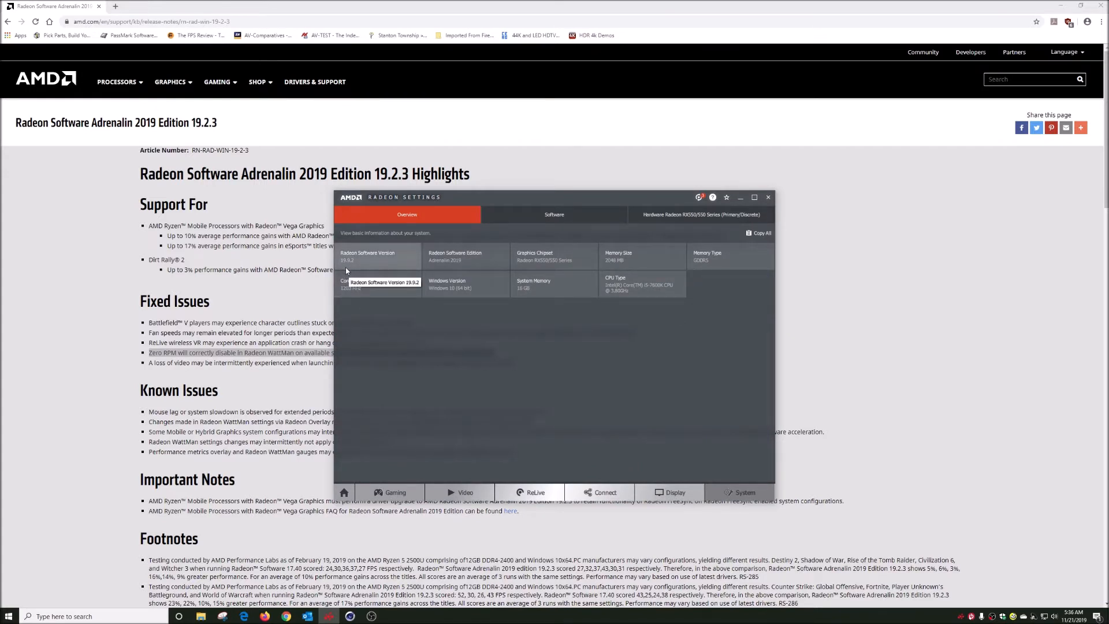
pyautogui.moveTo(382, 239)
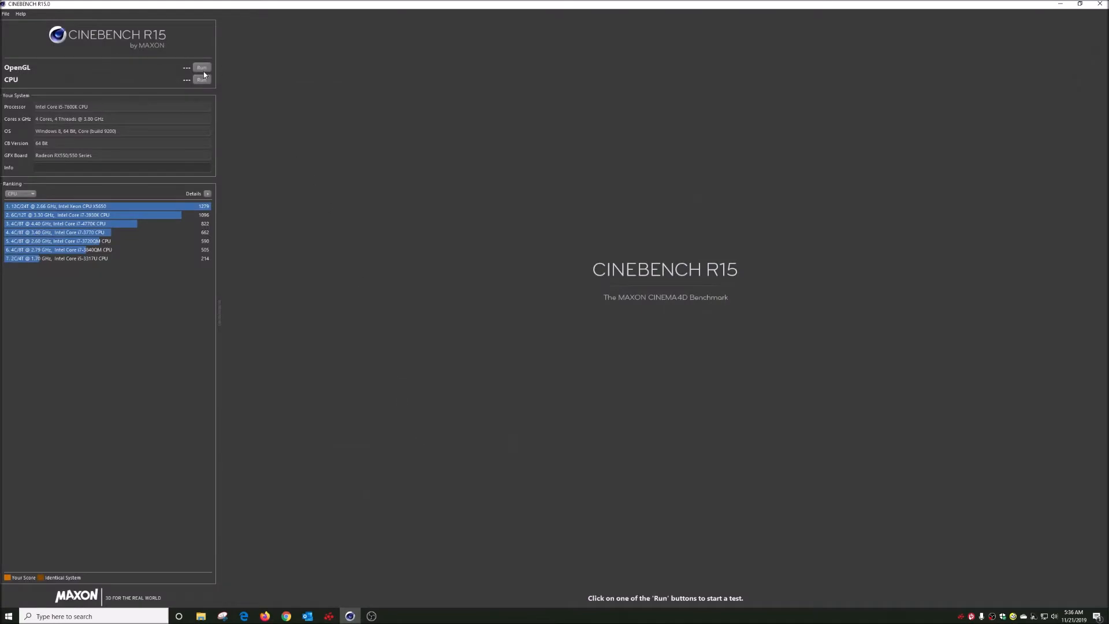
# - Start the Cinebench R15 OpenGL test and bring WattMan's fan and temperature monitoring over it
pyautogui.click(201, 67)
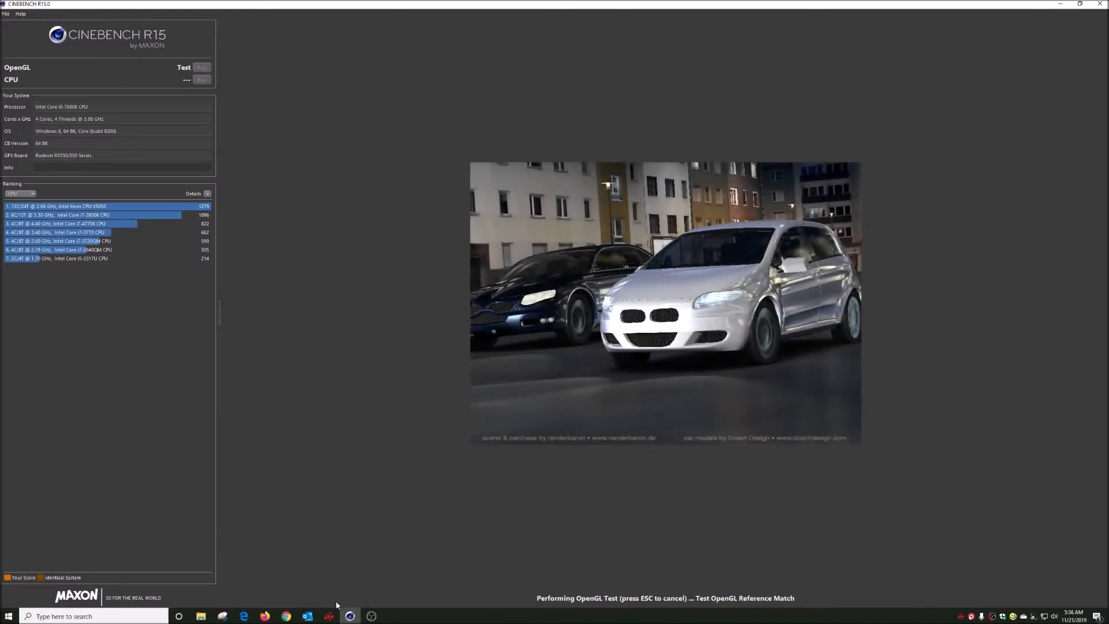
pyautogui.click(328, 616)
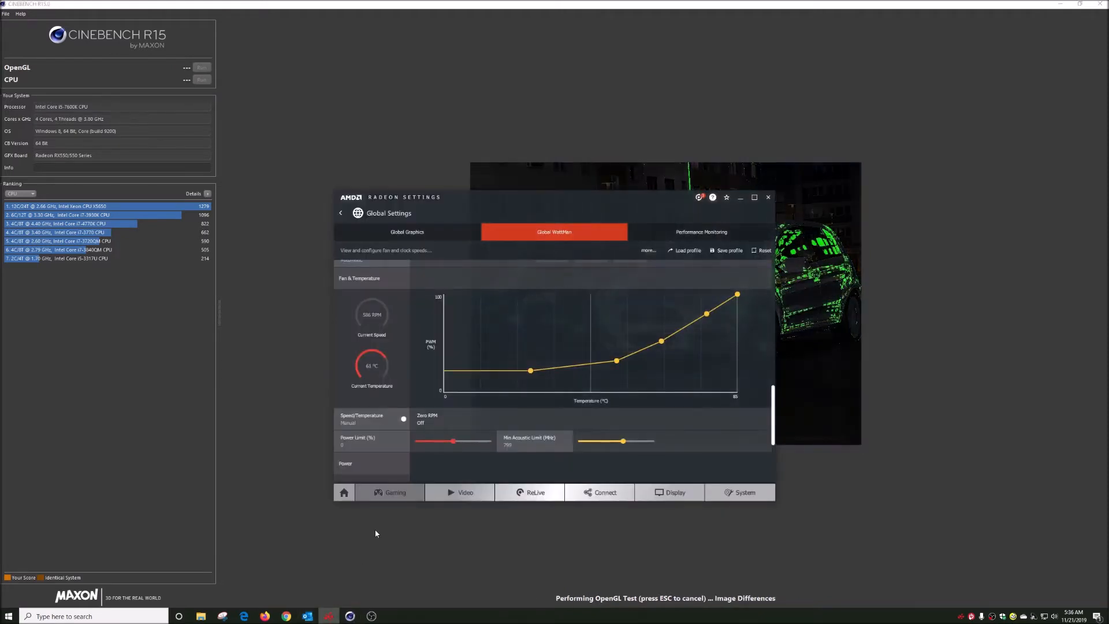
pyautogui.moveTo(314, 505)
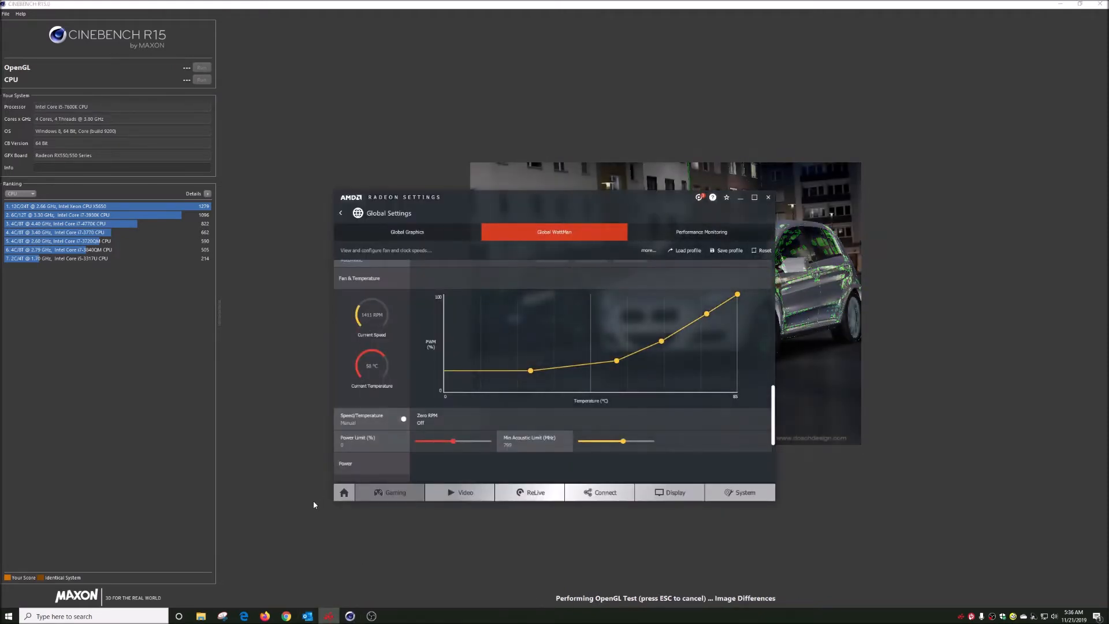